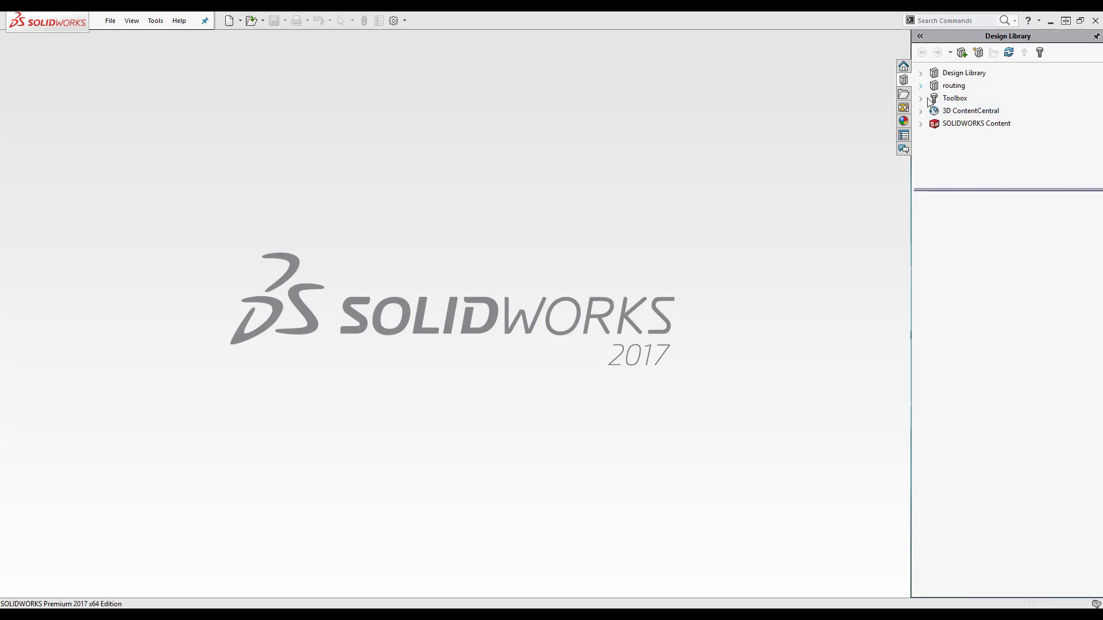
mouse_move(953, 98)
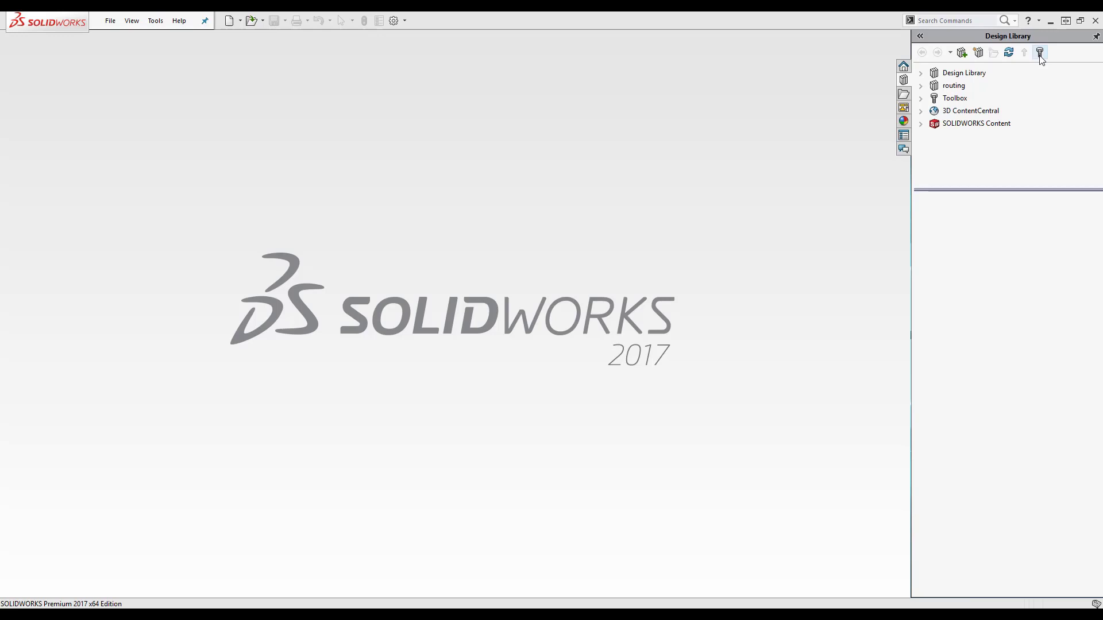
mouse_move(1040, 52)
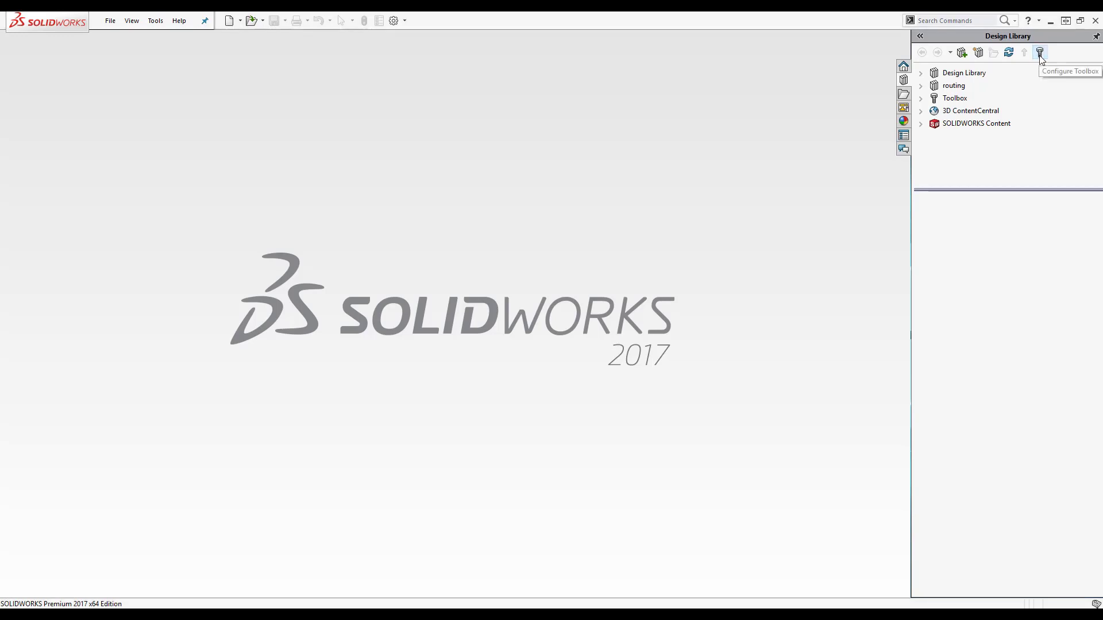
Step: Launch Toolbox Setup from the Design Library's Configure Toolbox icon
left_click(1039, 52)
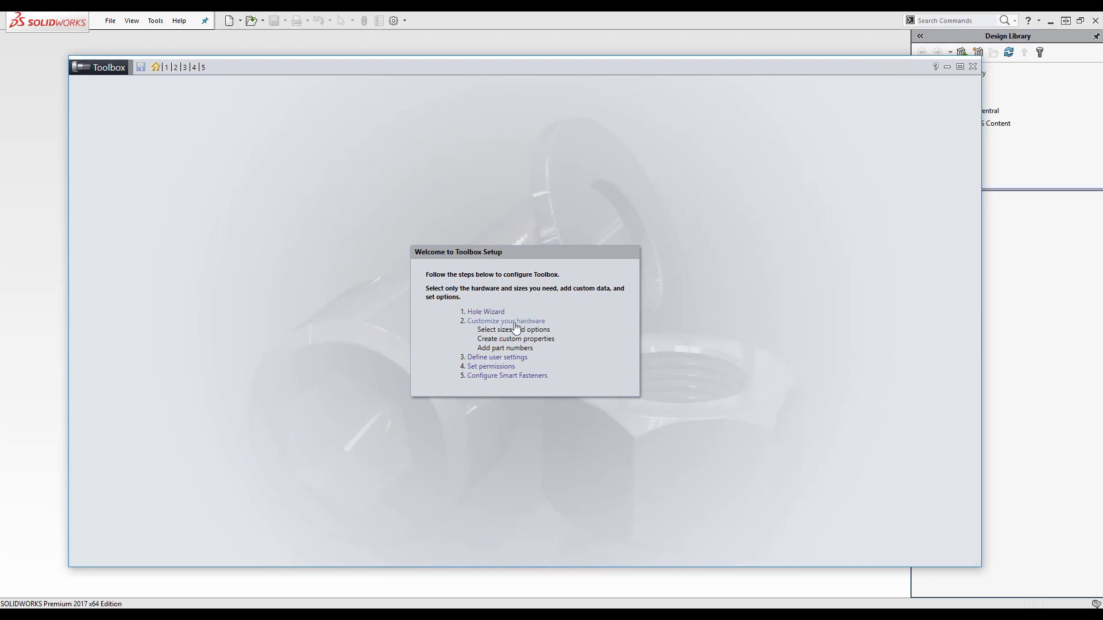
Step: Enter Customize Hardware and drill My Tool Box down to Bolts and Screws' cross-recessed head screws
left_click(506, 321)
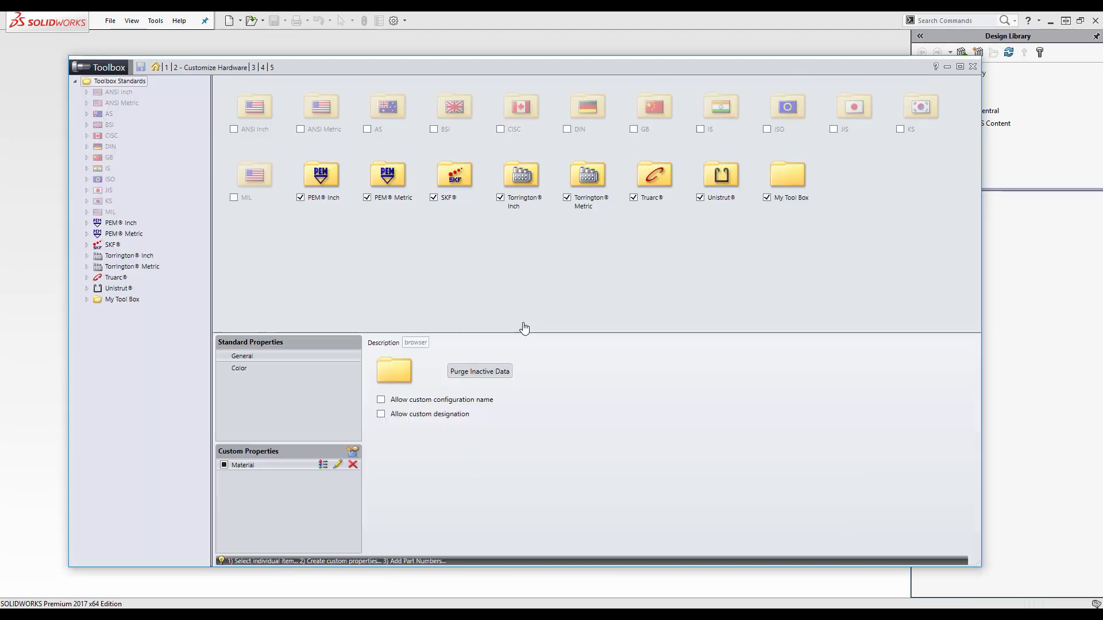
left_click(787, 176)
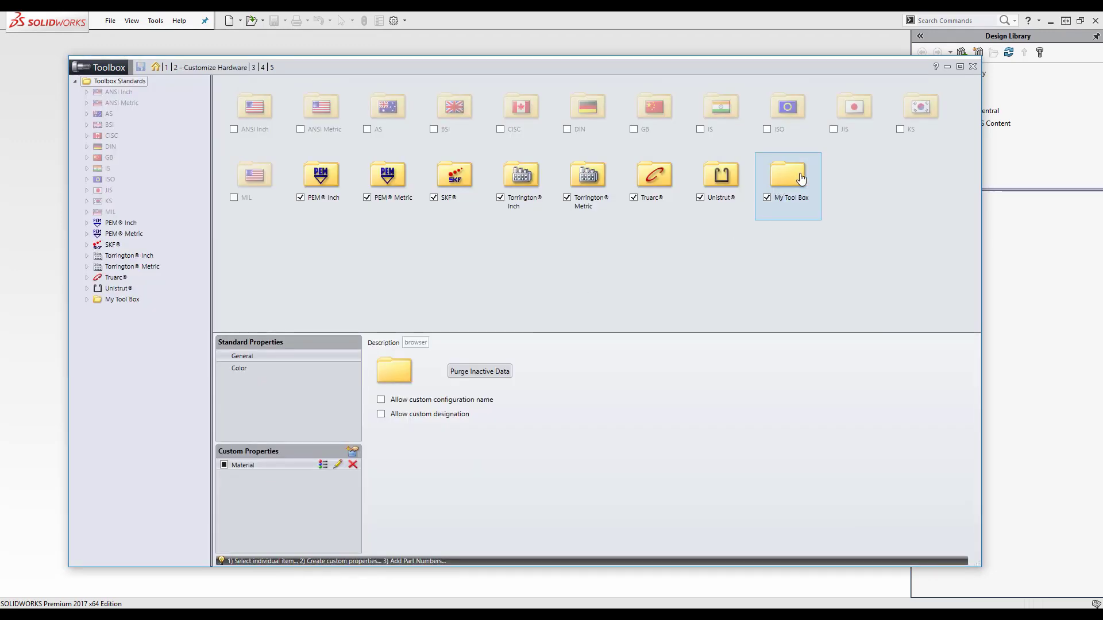
double_click(786, 177)
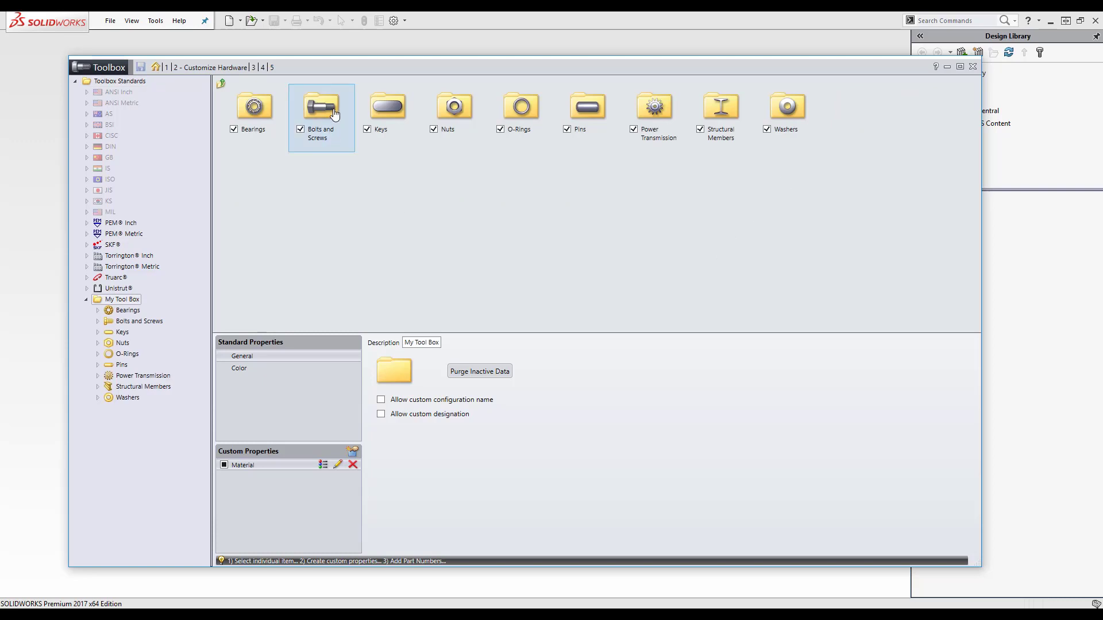
double_click(320, 107)
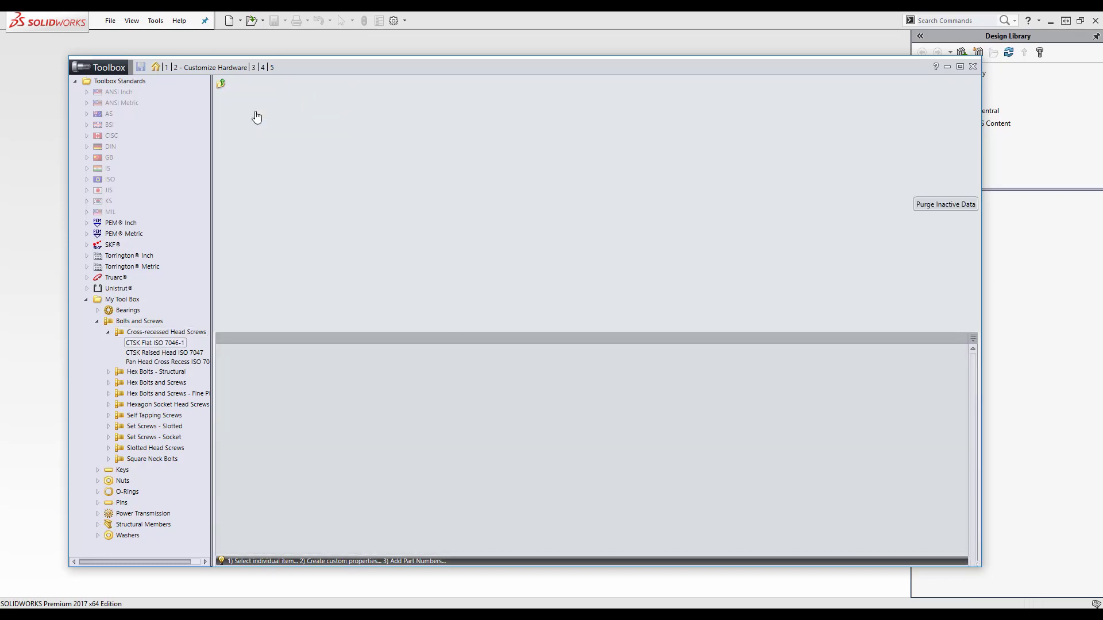
Step: Show CTSK Flat ISO 7046-1 configurations and assign part numbers Nut 1 and Nut 2
left_click(155, 342)
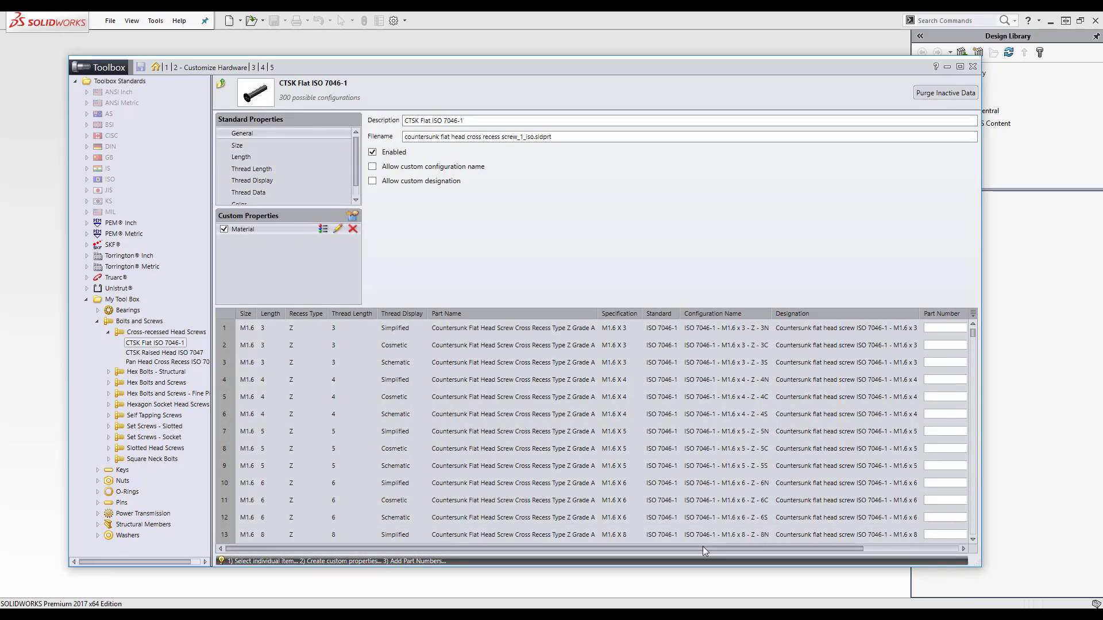
scroll("right", 3)
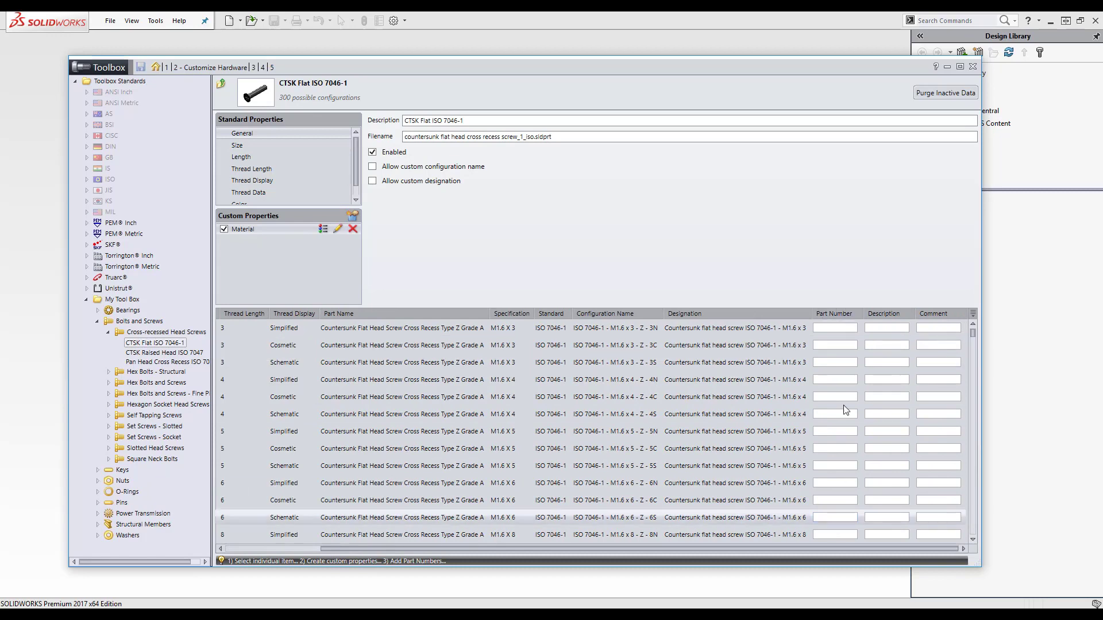
left_click(834, 328)
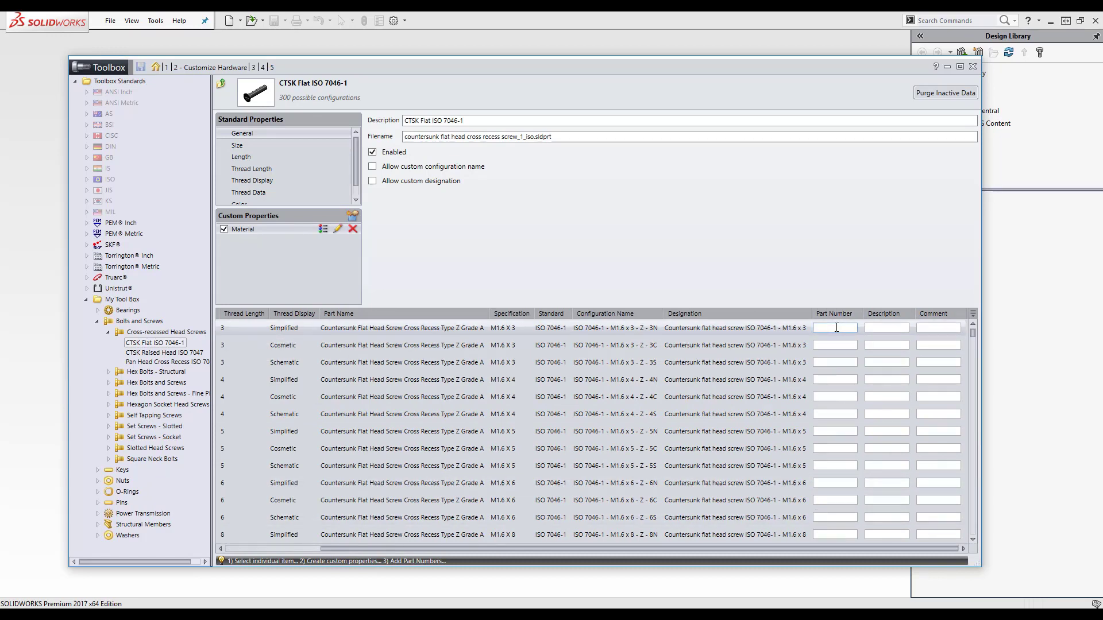
type("Nut 1")
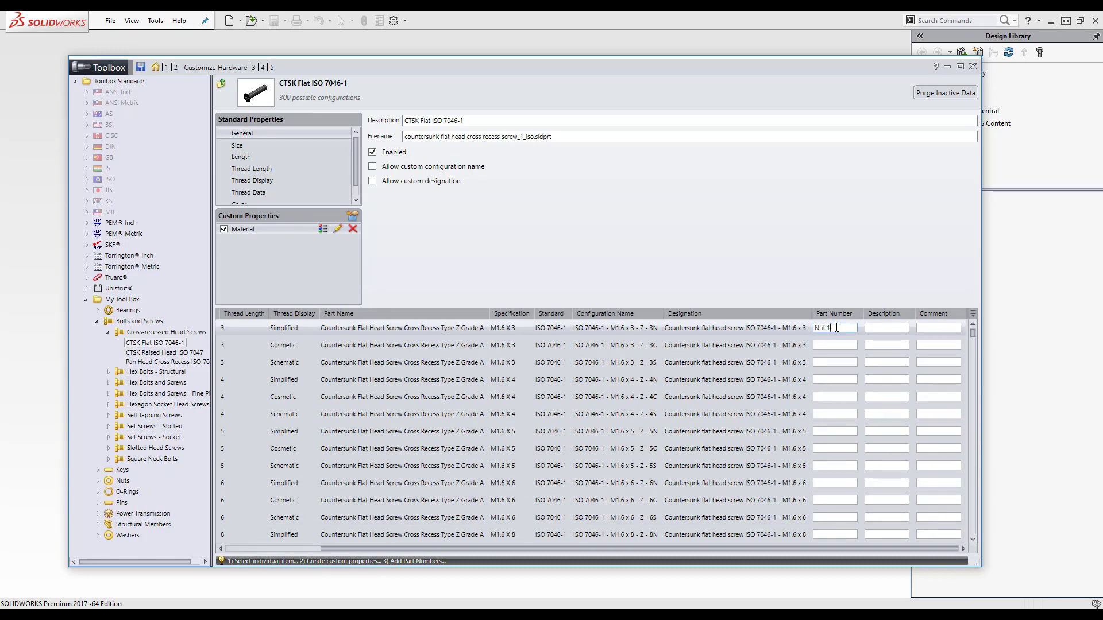
left_click(834, 345)
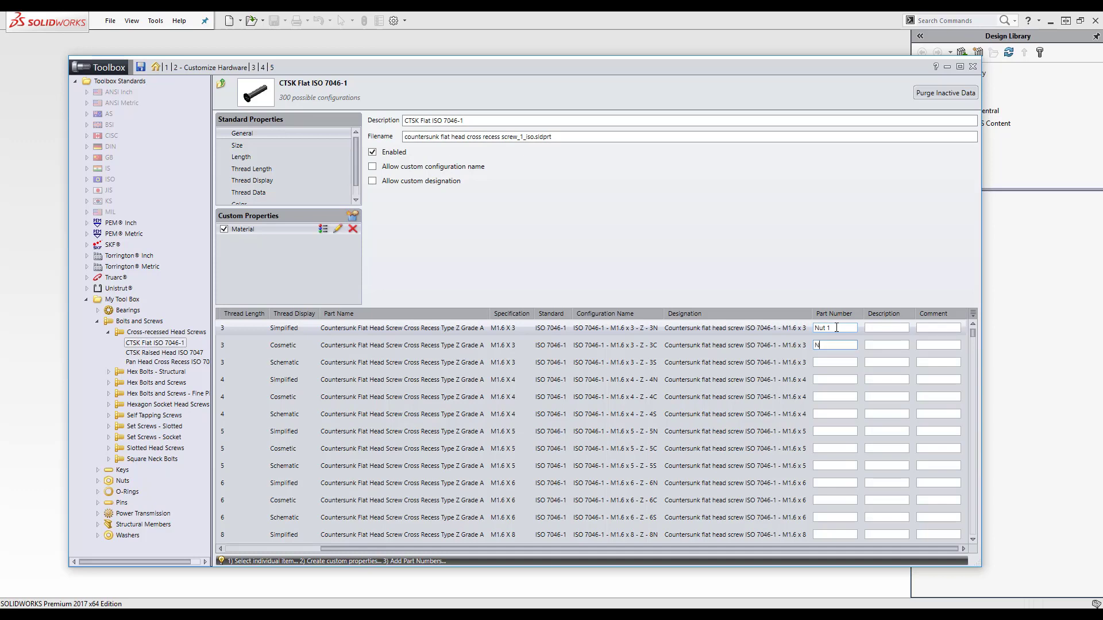
type("Nut 2")
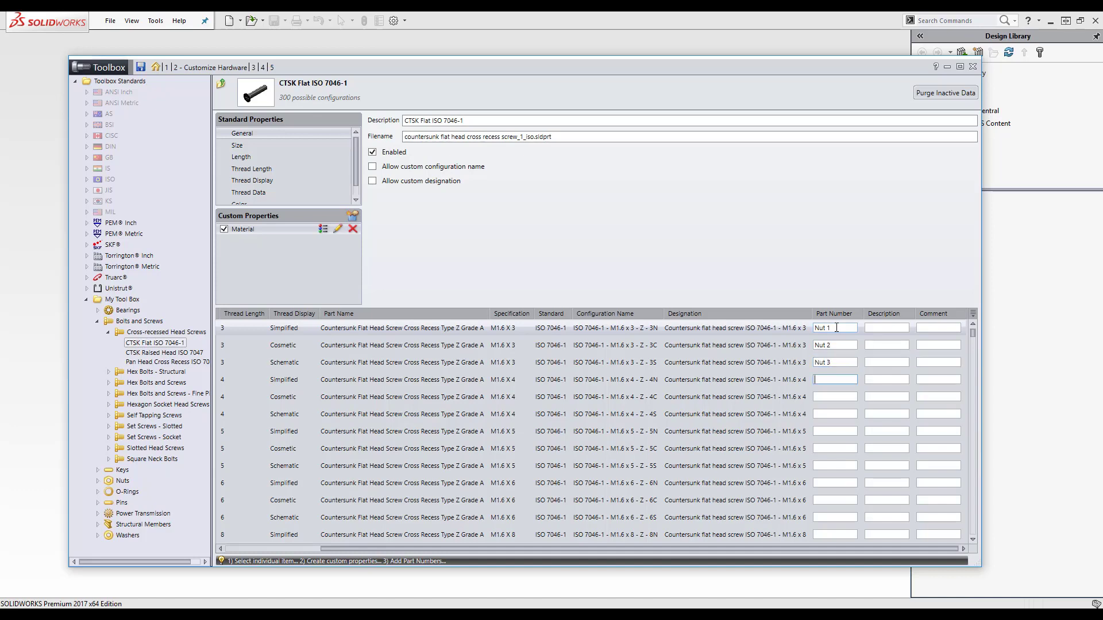
Step: Assign part numbers Nut 4, Nut 5 and Nut 6 to the next configurations and close Toolbox Setup
type("Nut 4")
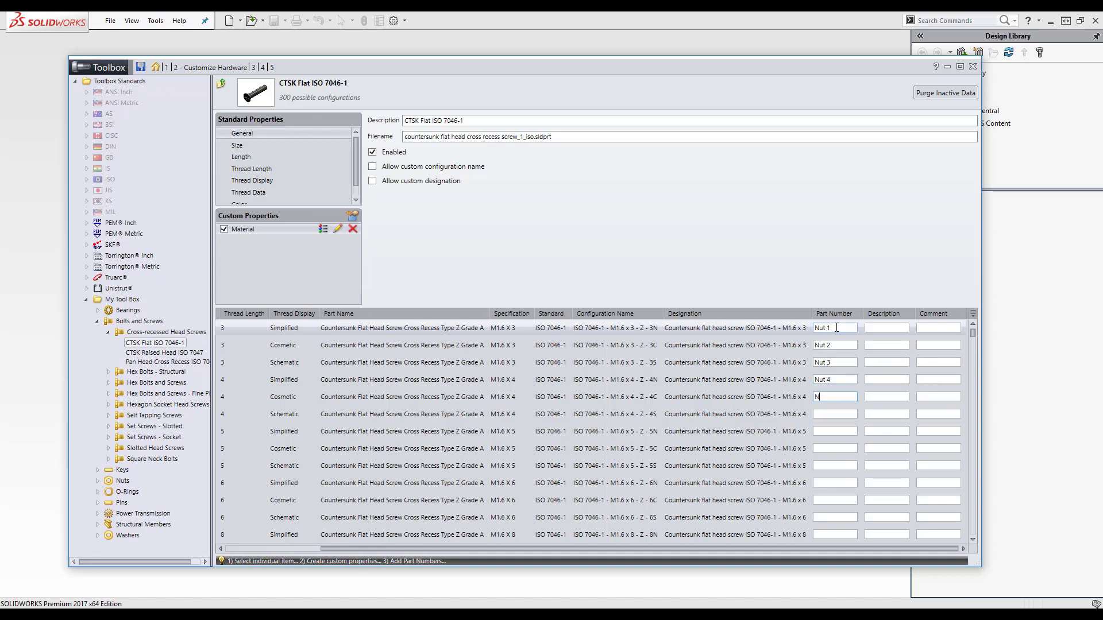
type("Nut 5")
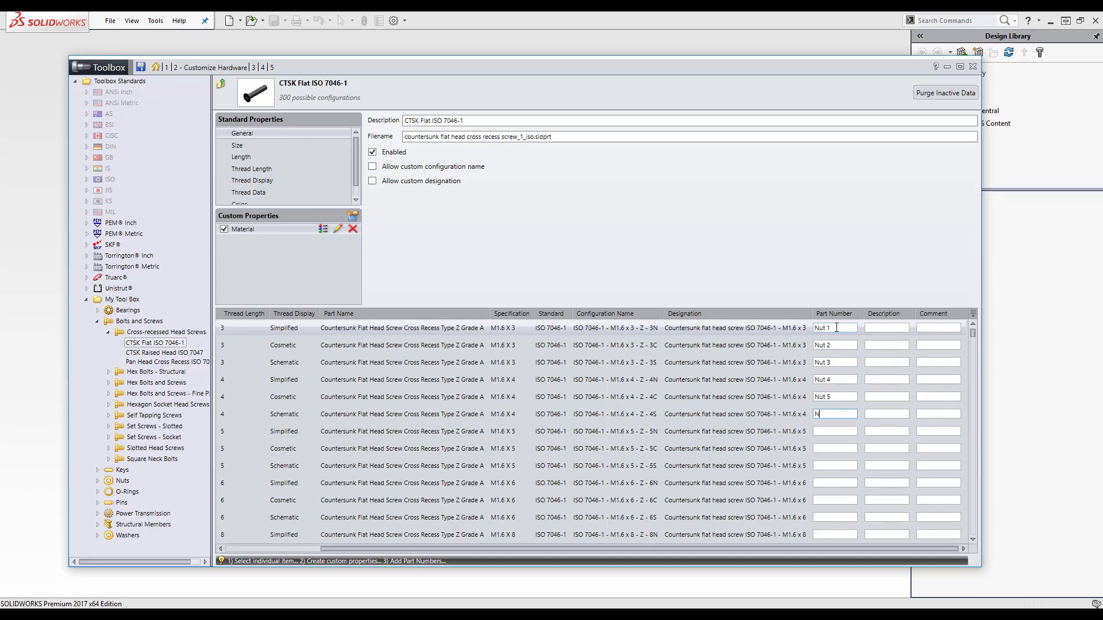
type("Nut 6")
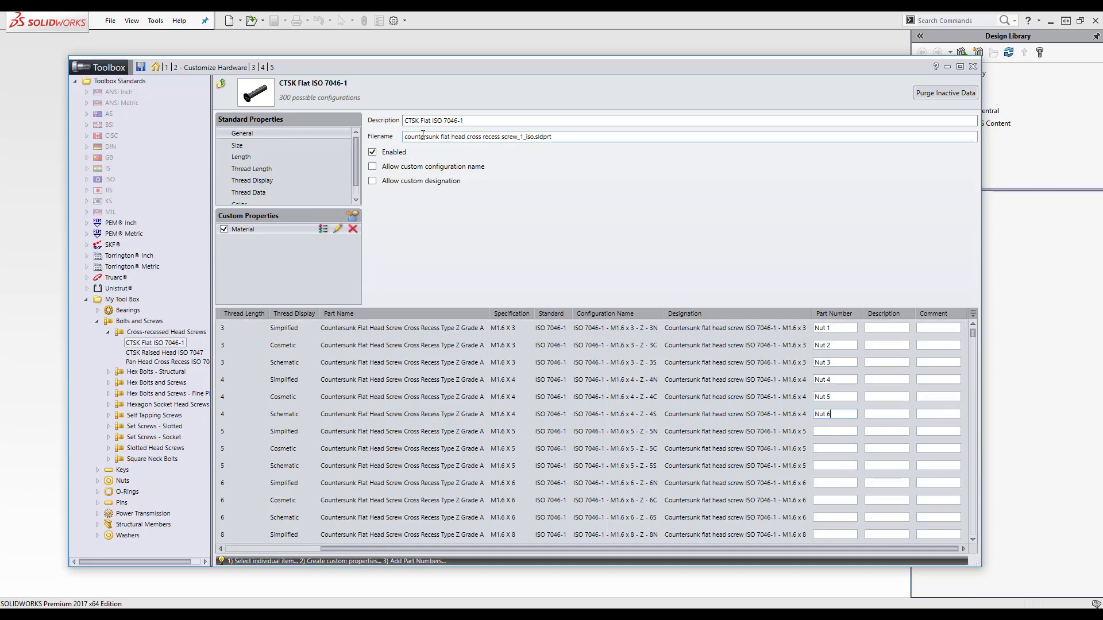
mouse_move(141, 66)
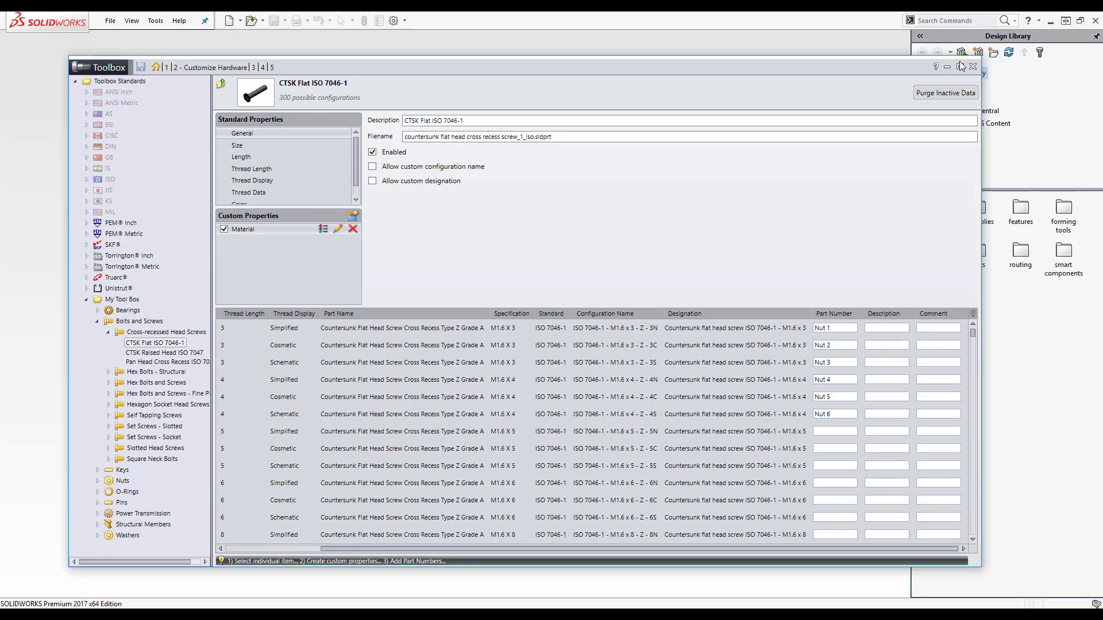
left_click(973, 67)
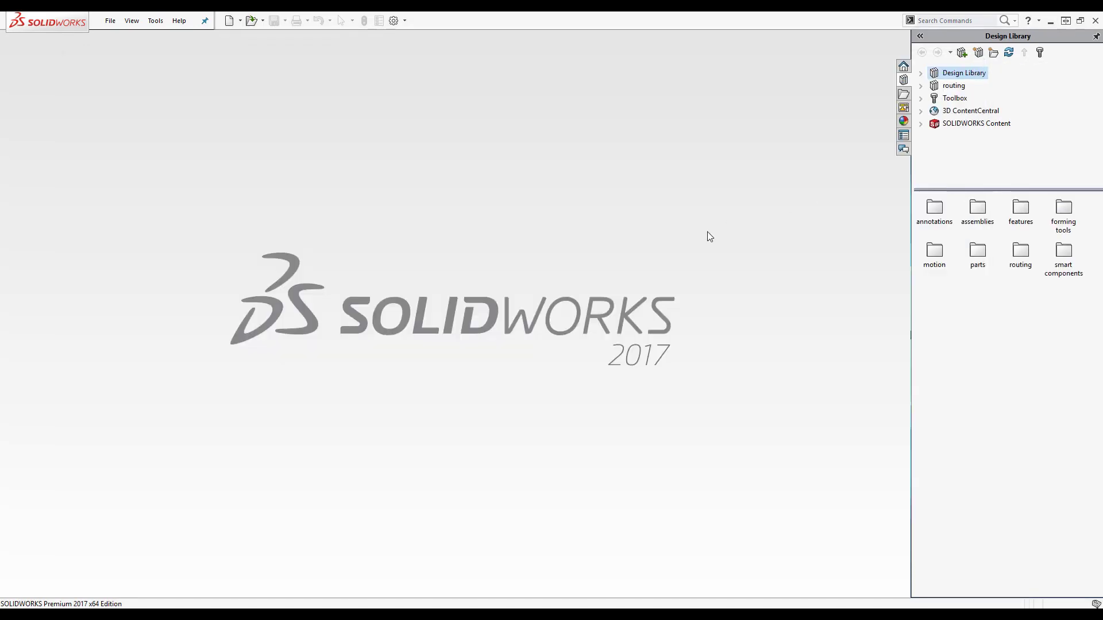
Step: Create a new assembly document from the Assembly template
left_click(228, 19)
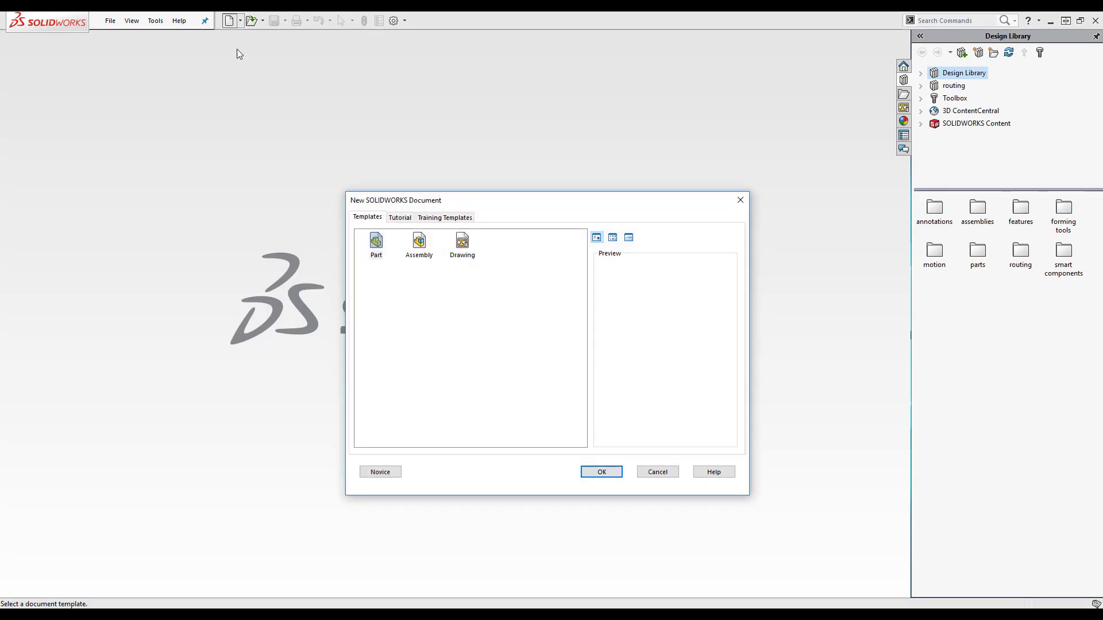
left_click(418, 243)
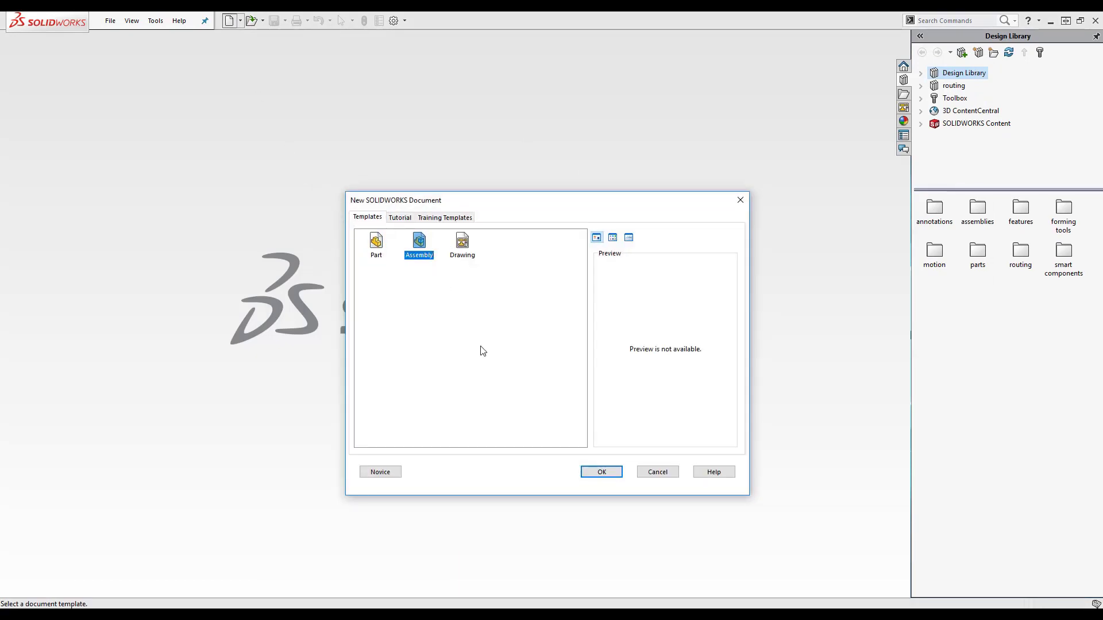
left_click(600, 471)
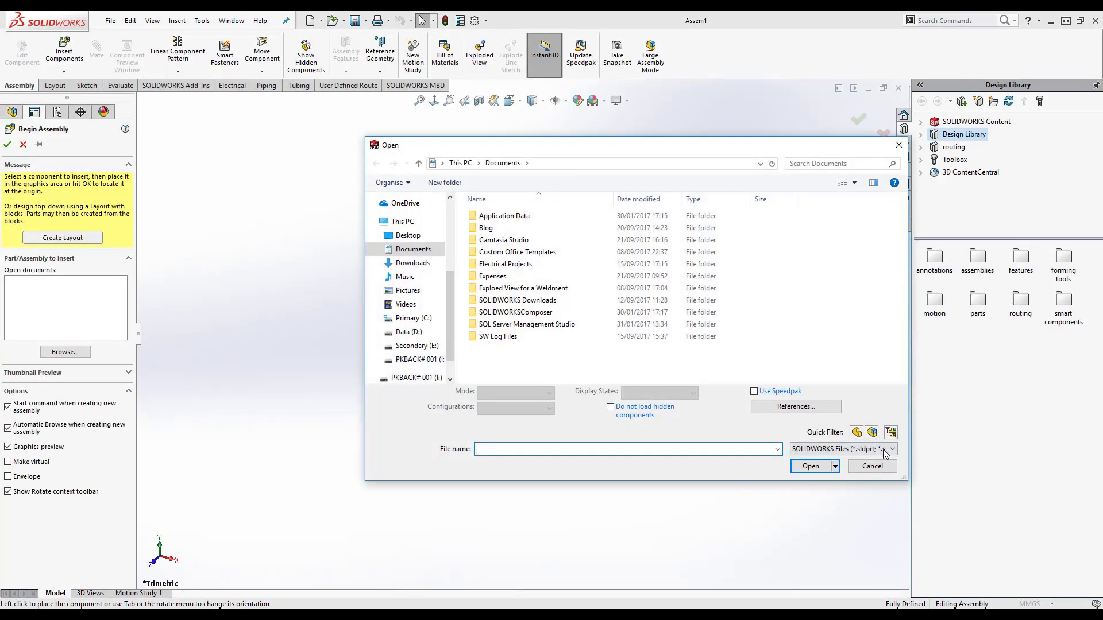
Step: Dismiss the component browser and browse the Toolbox library into My Tool Box
left_click(872, 467)
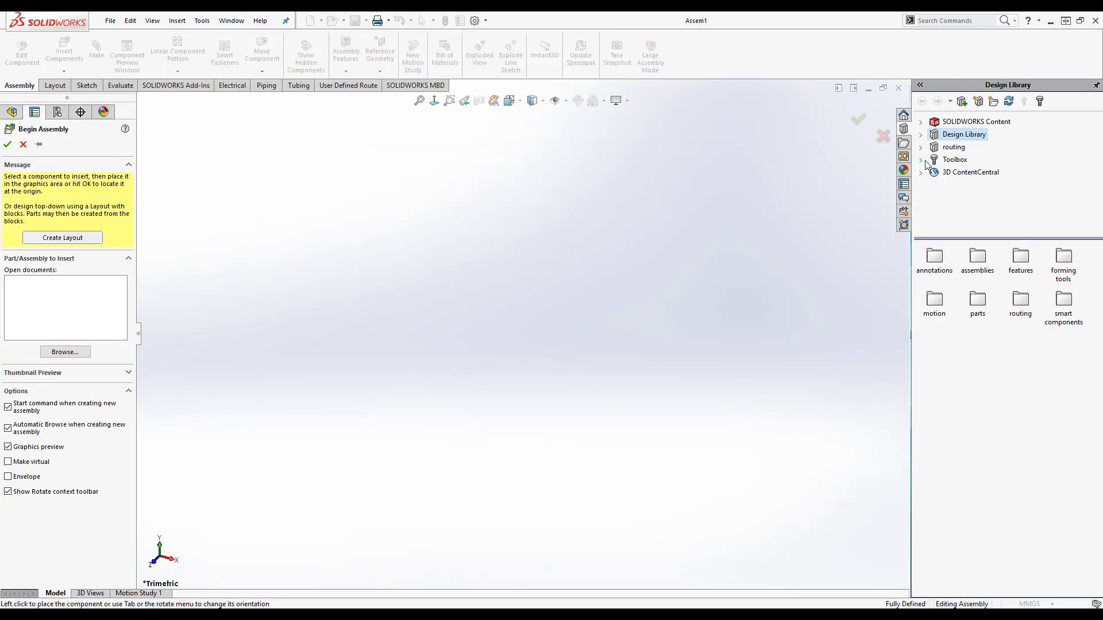
left_click(920, 160)
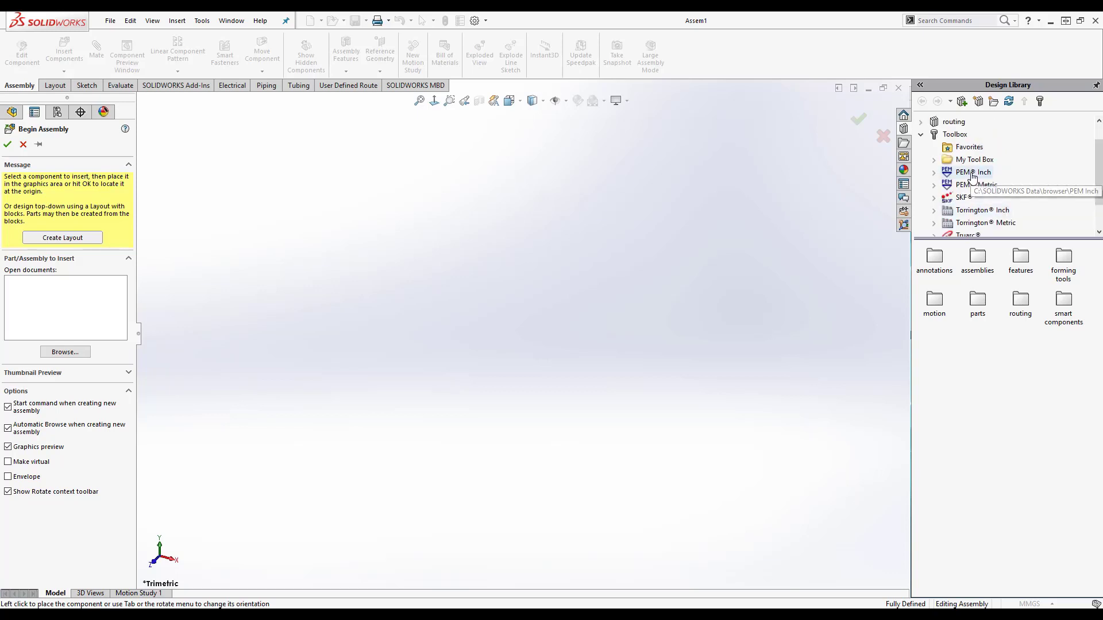
left_click(955, 135)
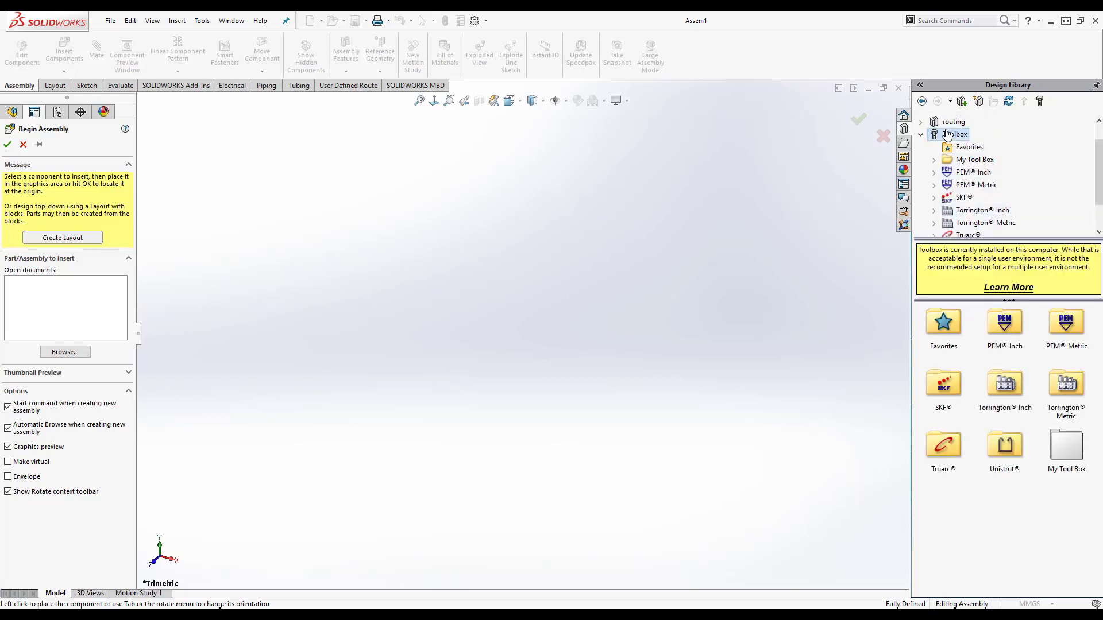
left_click(977, 159)
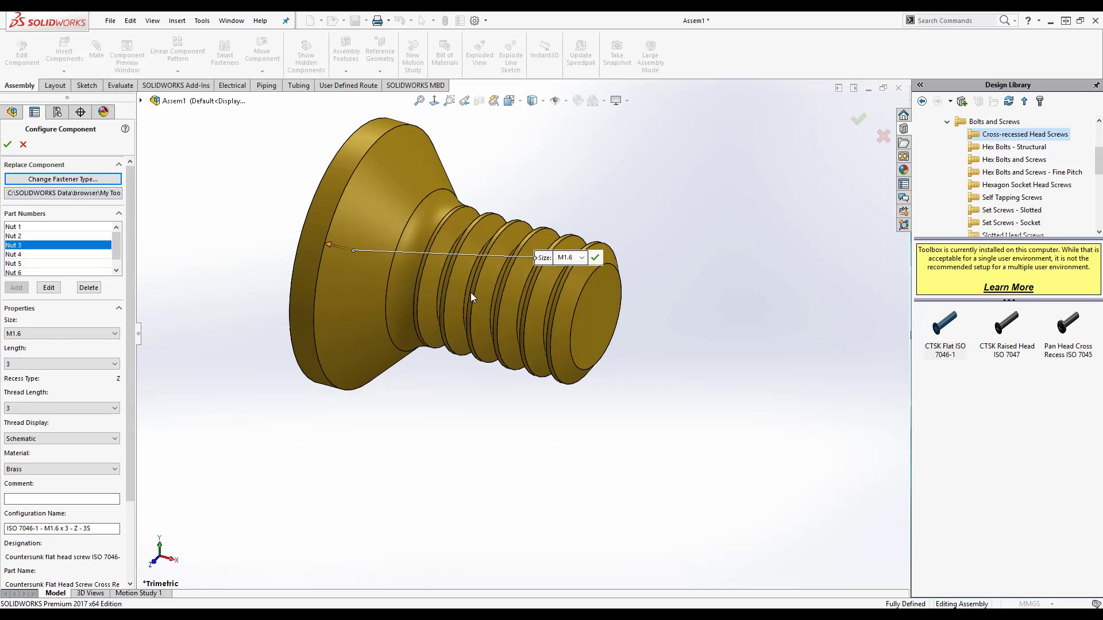
Step: Insert CTSK Flat ISO 7046-1 screws, choosing part numbers for the placed instances
left_click(28, 264)
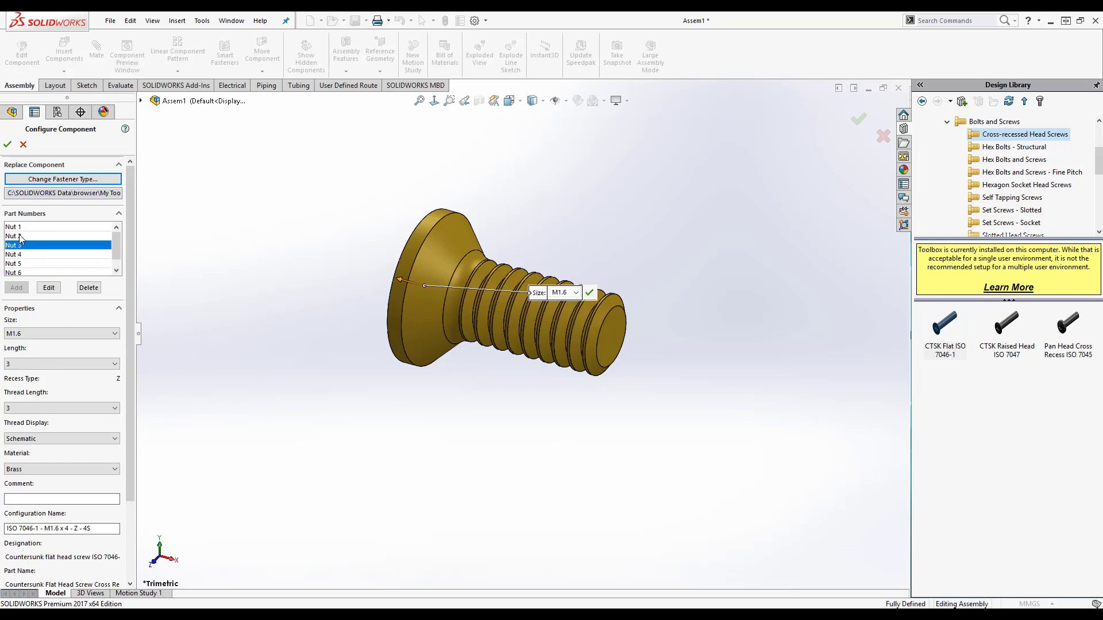
left_click(59, 254)
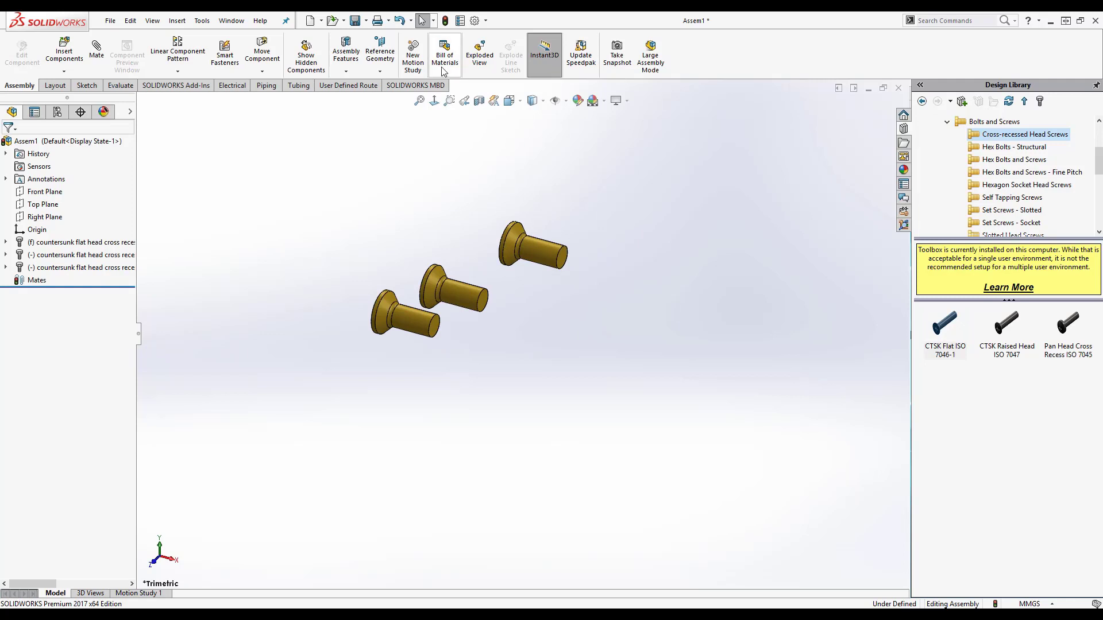
Step: Insert a bill of materials on the existing annotation view, listing Nut 4 with quantity 3
left_click(443, 55)
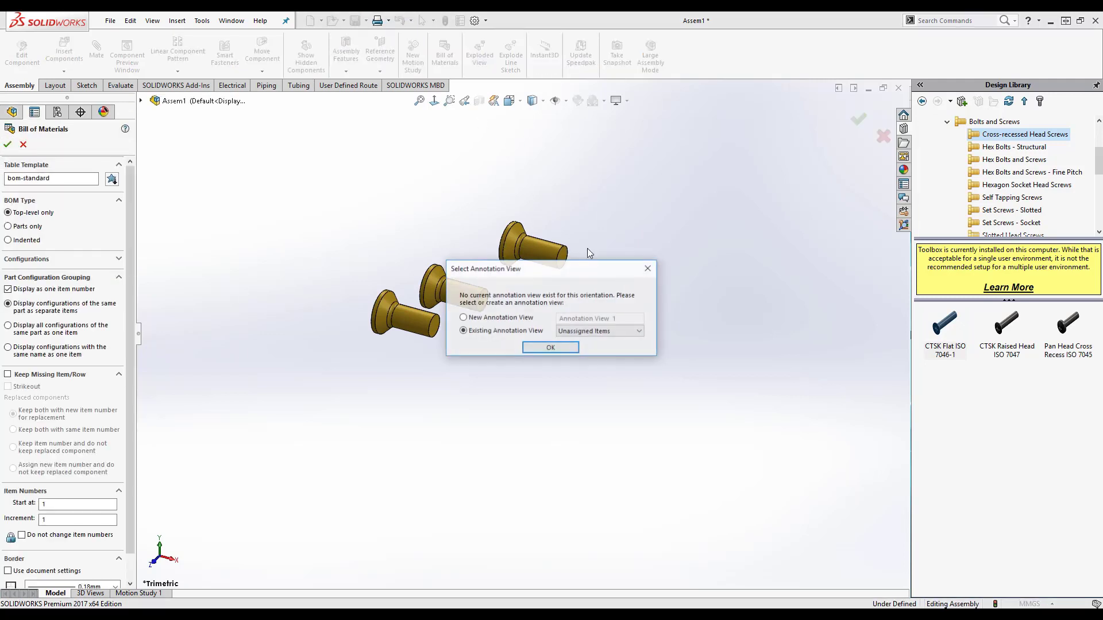
left_click(551, 346)
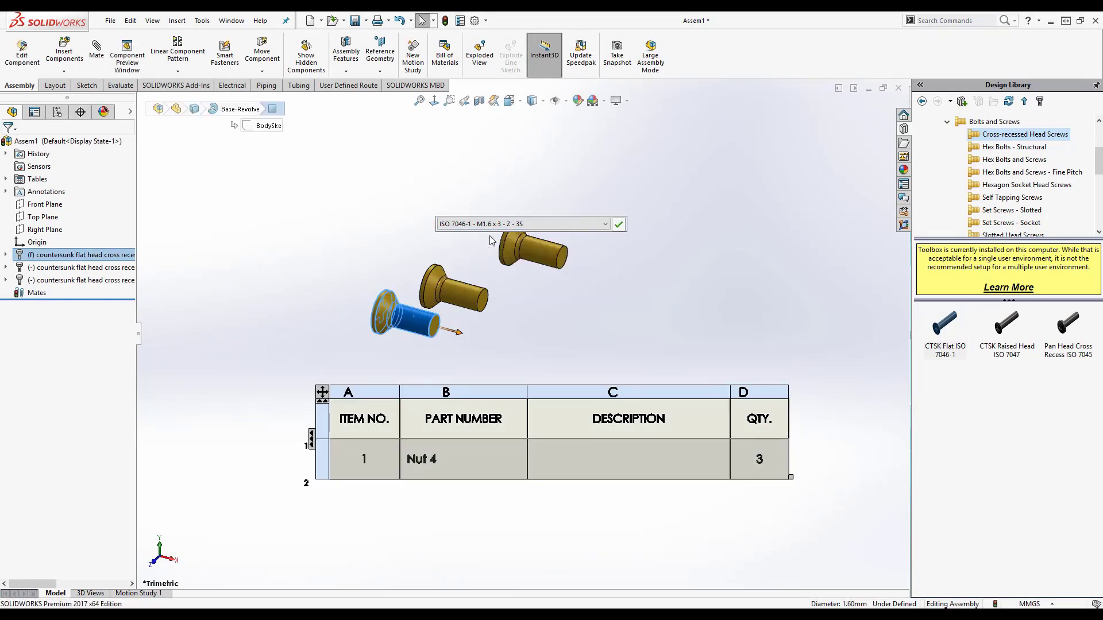
Step: Switch one screw's configuration so the BOM shows Nut 4 ×2 and Nut 3 ×1
left_click(617, 224)
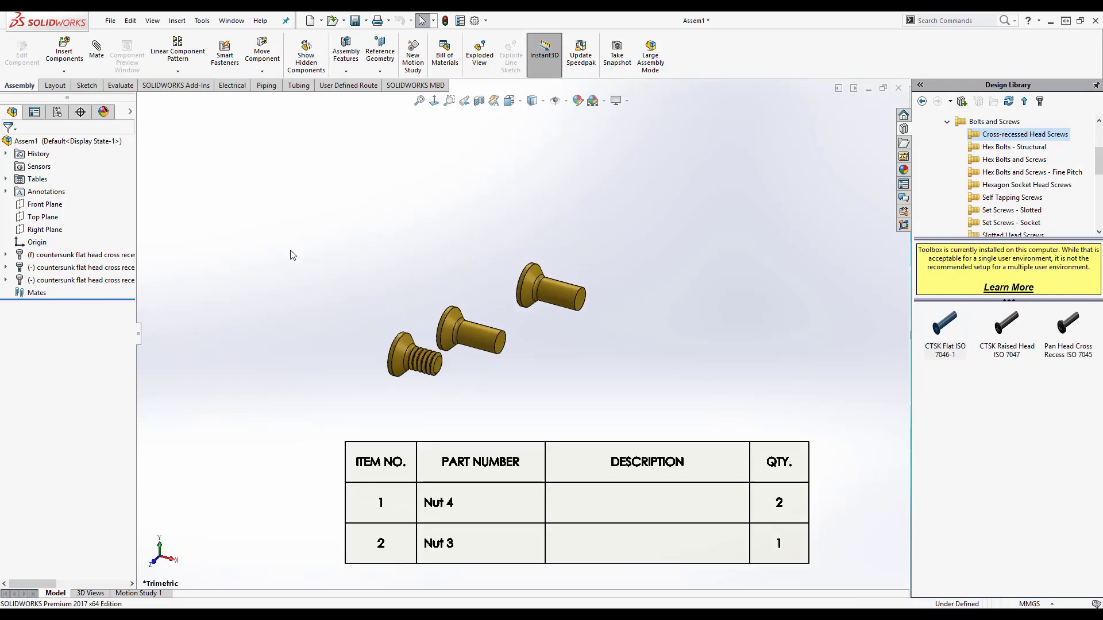
scroll("down", 3)
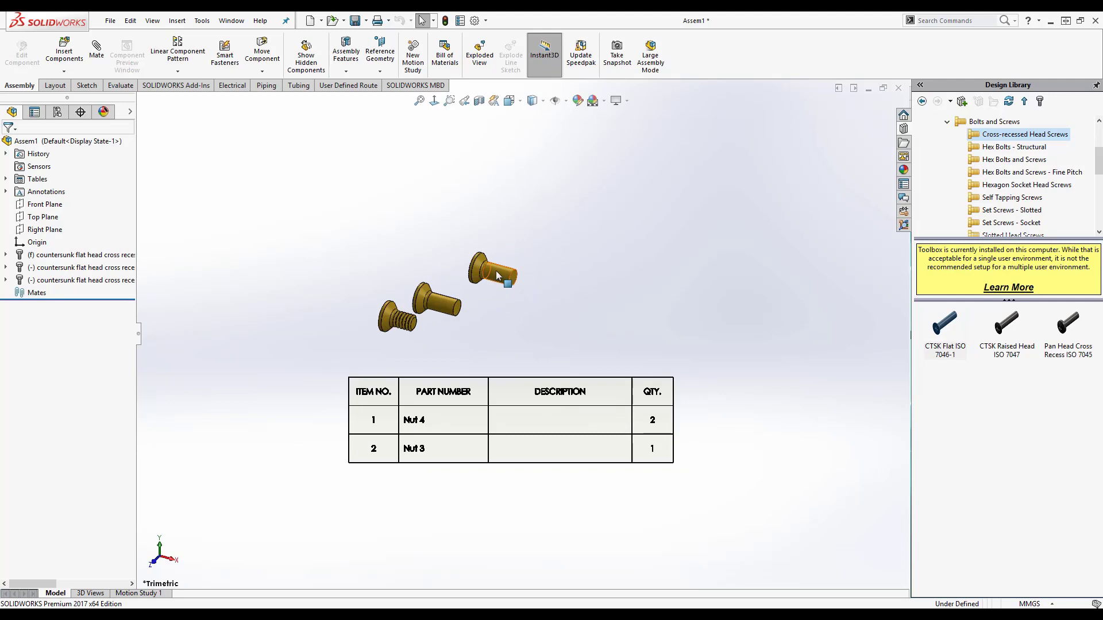